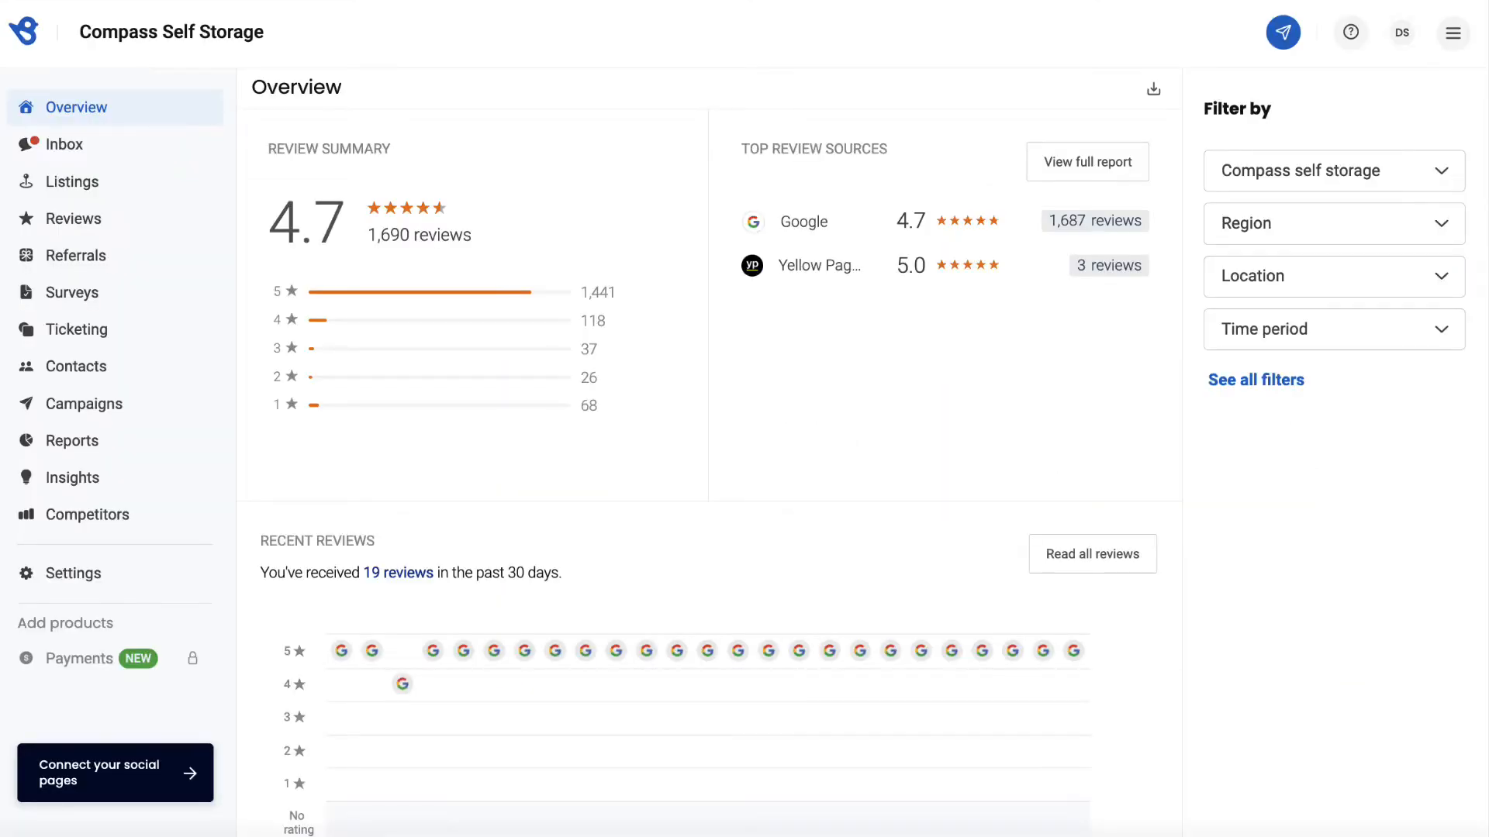
Open Birdeye's Integrations settings listing Google, Facebook, Instagram, Twitter and LinkedIn
{"action": "left_click", "coordinate": [114, 773]}
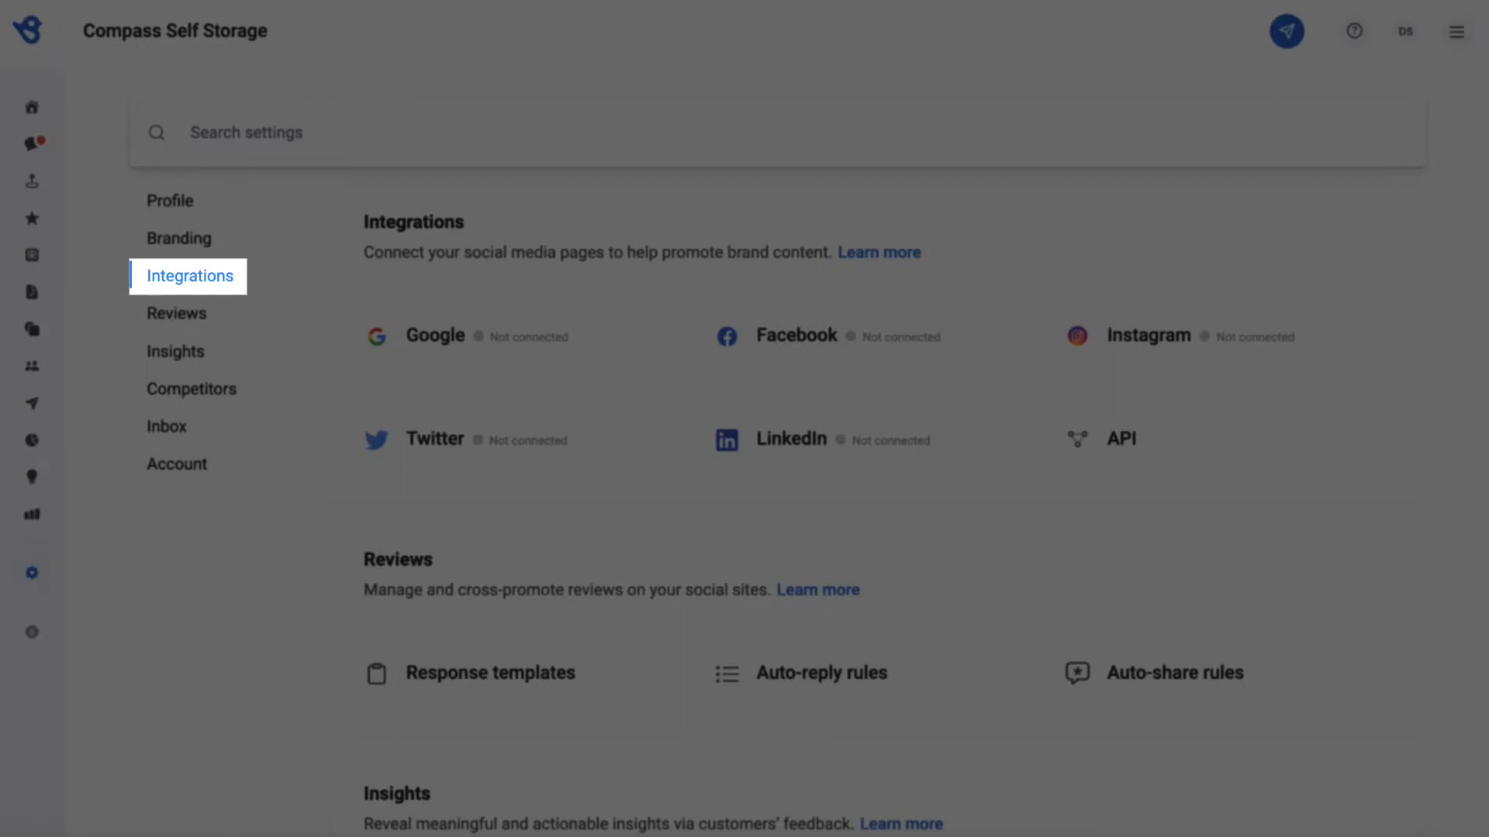
Open the API integration tile to view the RESTful API documentation introduction
{"action": "left_click", "coordinate": [1118, 438]}
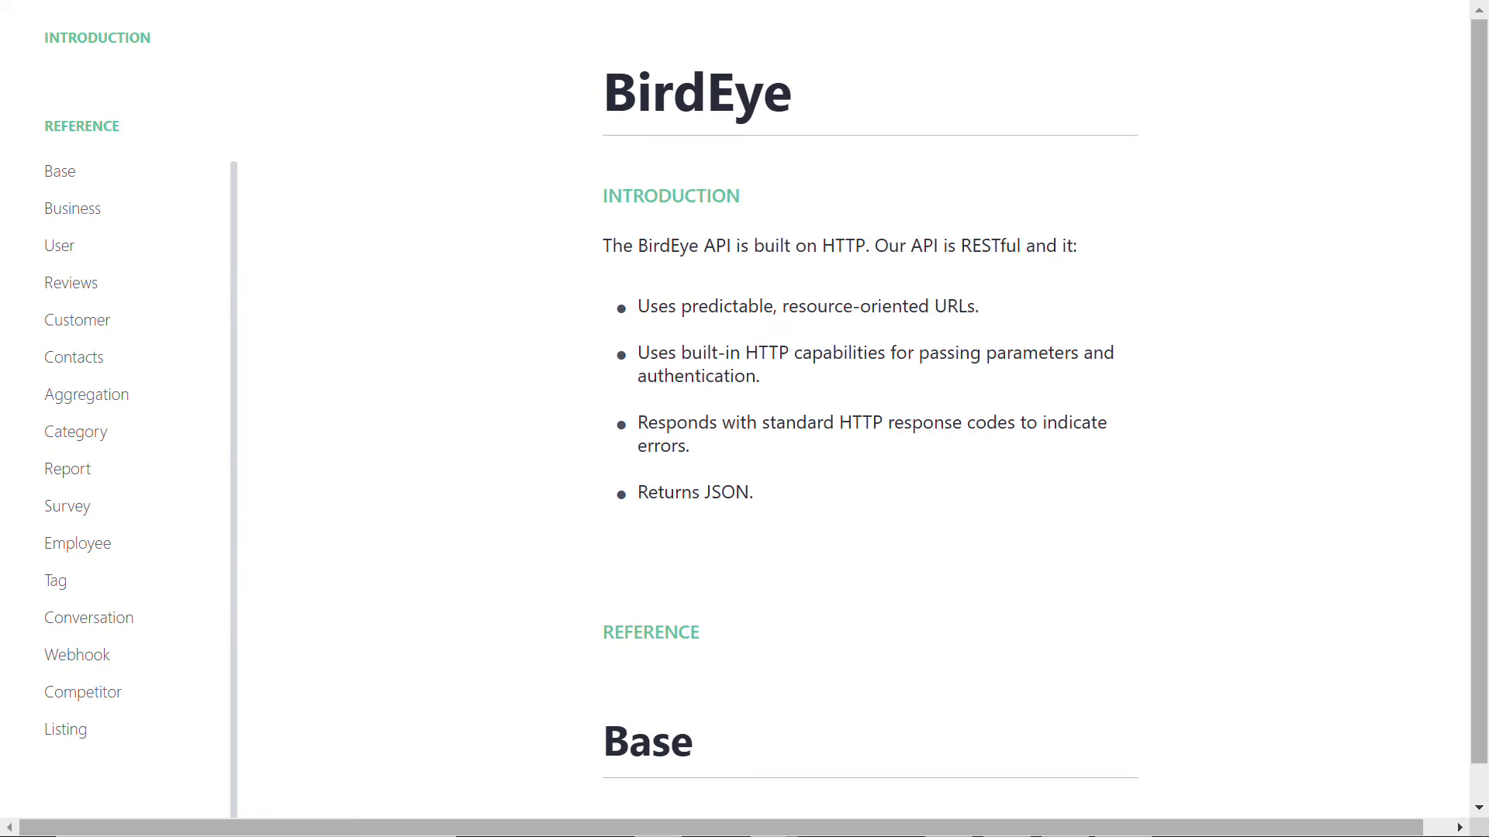
Open Reviews > Get and select business ID 755009344 in the example curl URL
{"action": "left_click", "coordinate": [71, 282]}
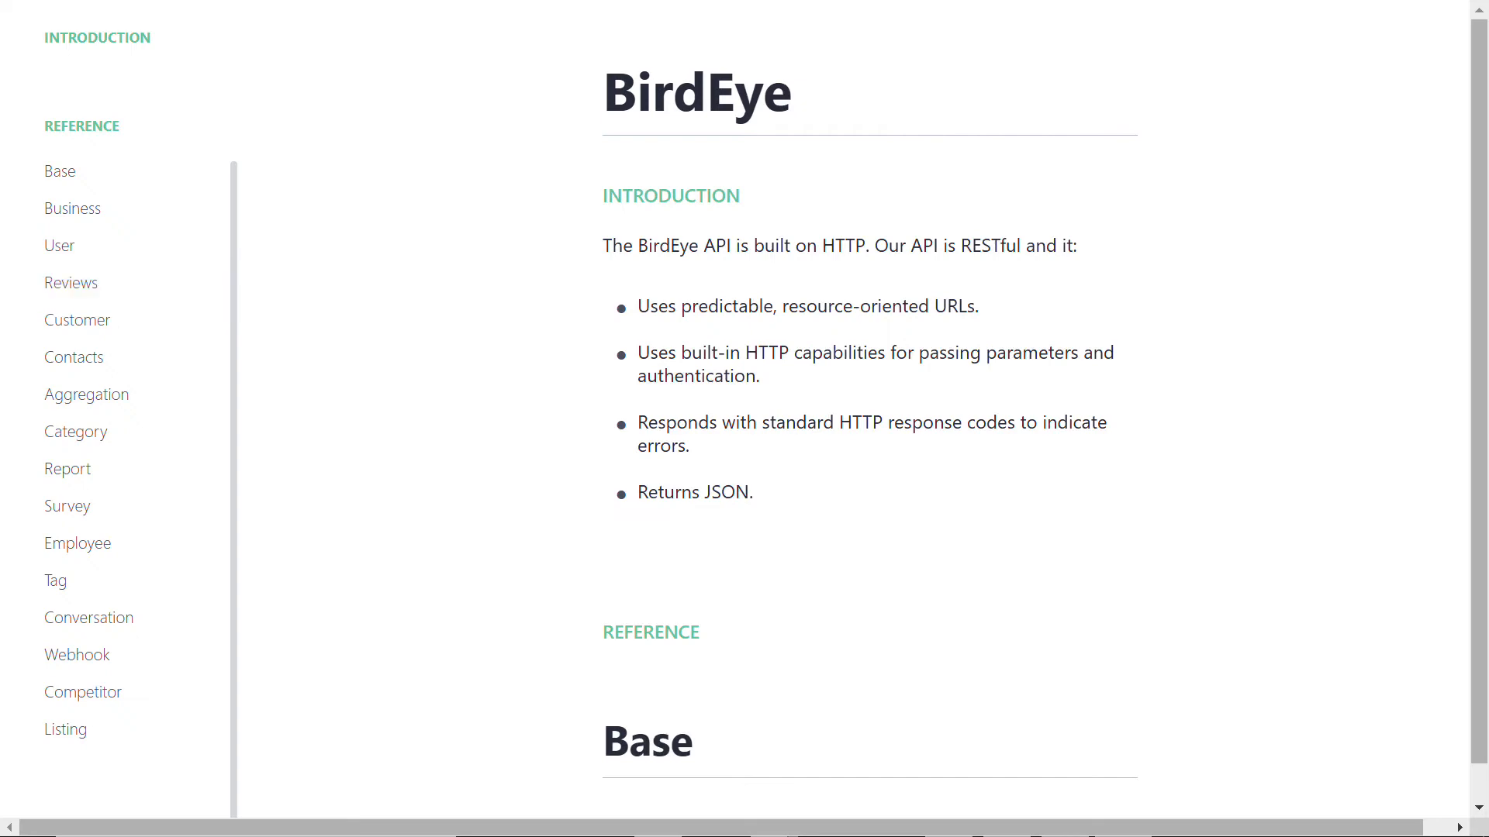
{"action": "left_click", "coordinate": [70, 283]}
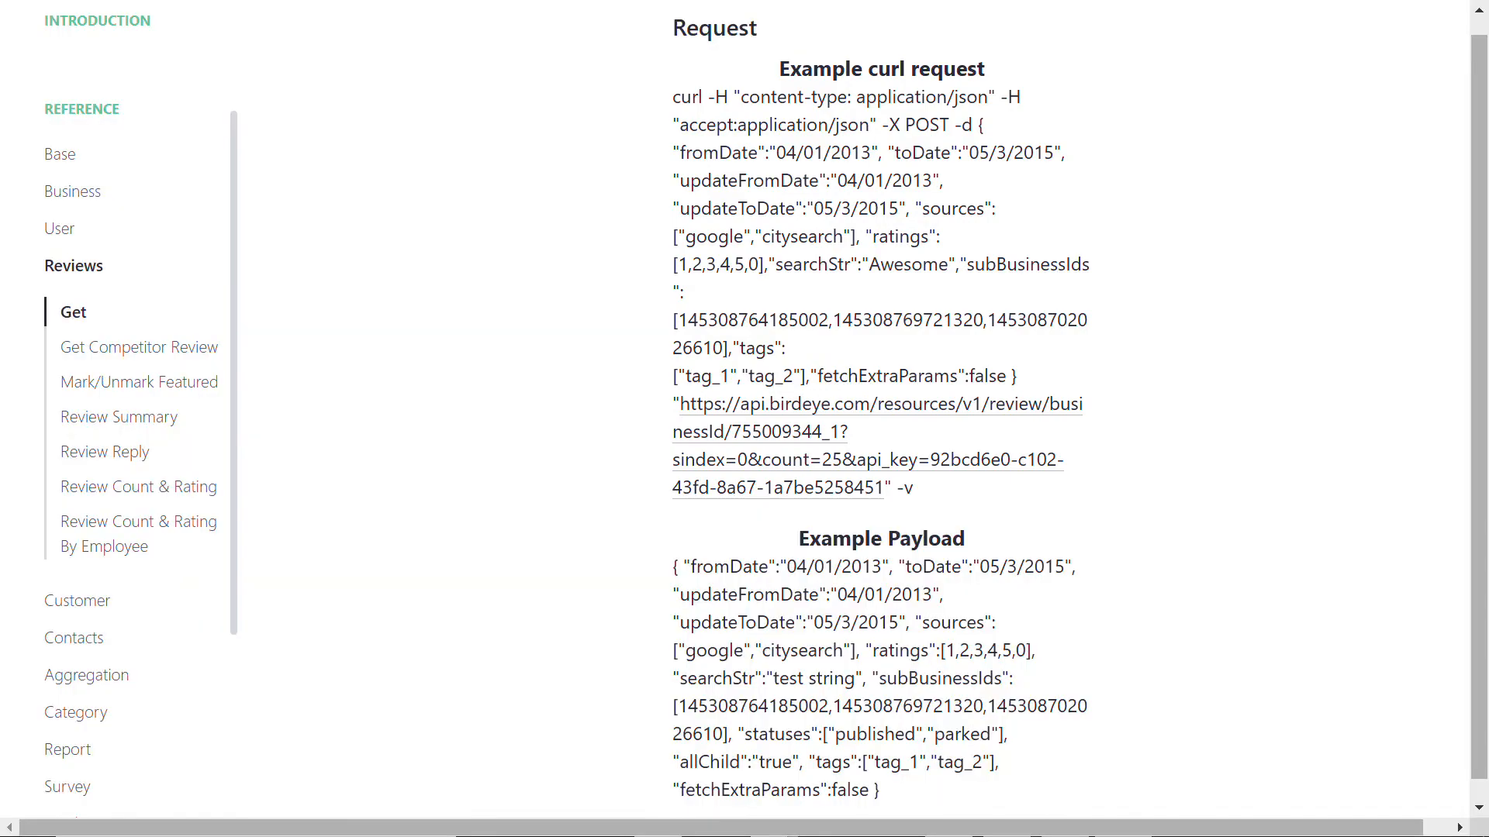
{"action": "double_click", "coordinate": [744, 432]}
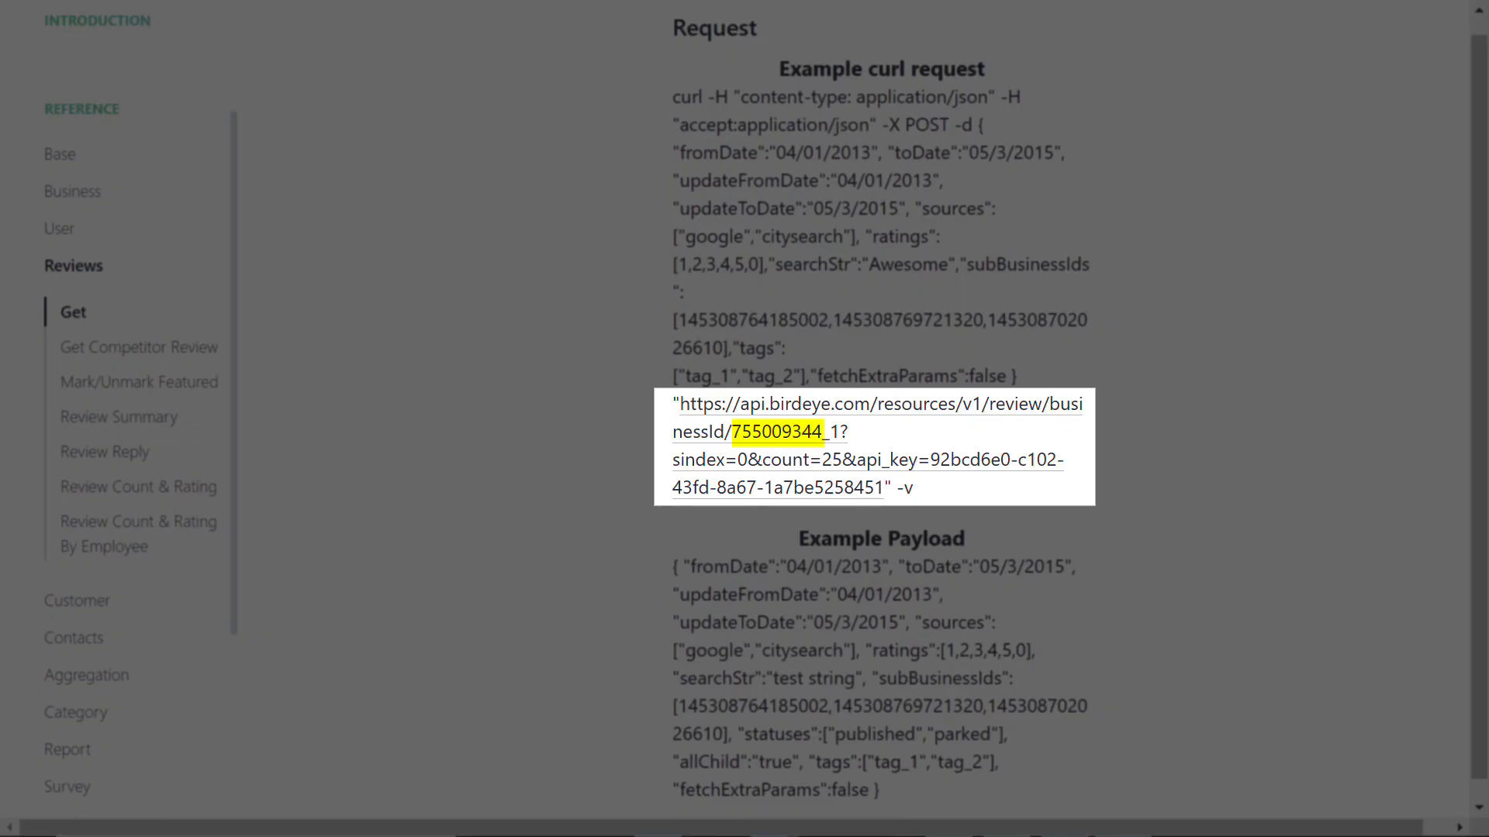